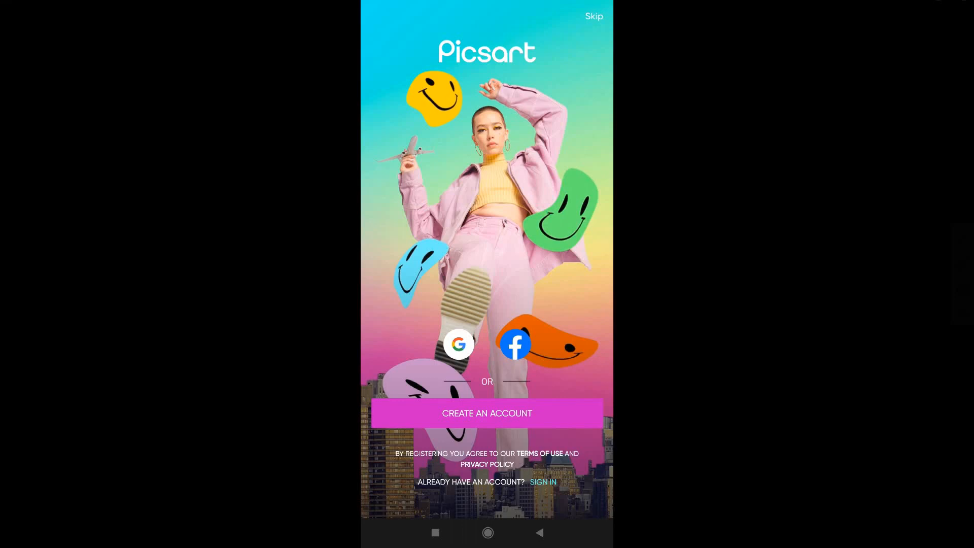
Step: Start signing in with a Google account from the Picsart welcome screen
left_click(459, 344)
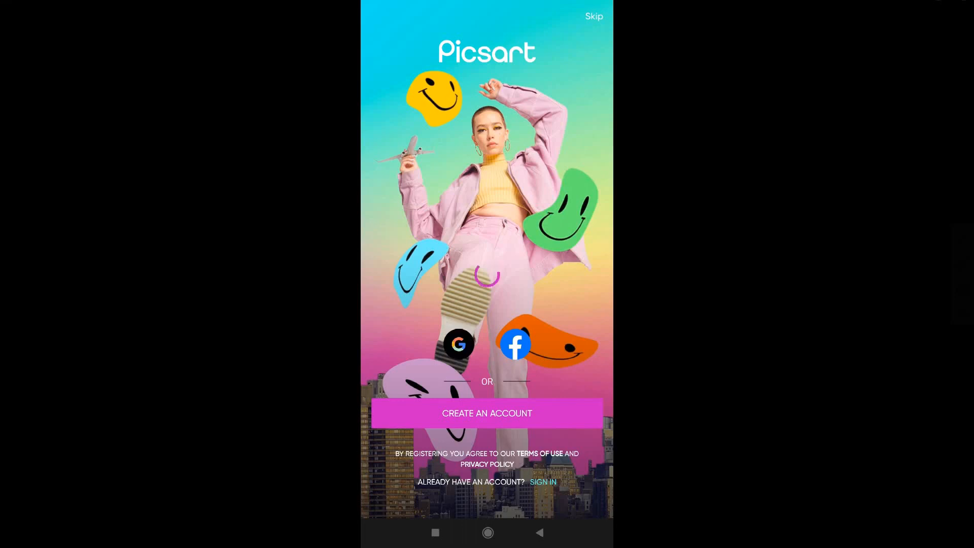
left_click(458, 344)
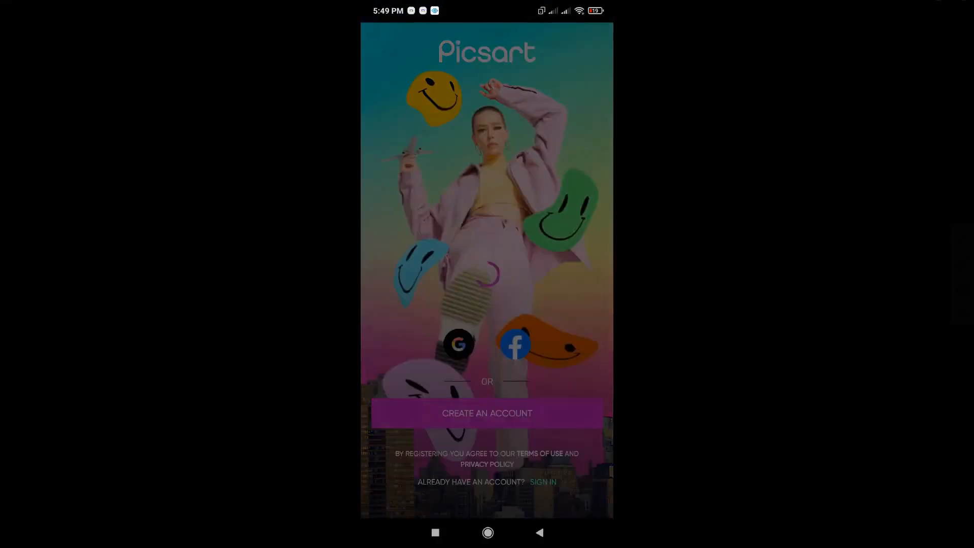
Step: Choose the Google account to sign in and swipe through the Picsart Gold feature cards
left_click(486, 413)
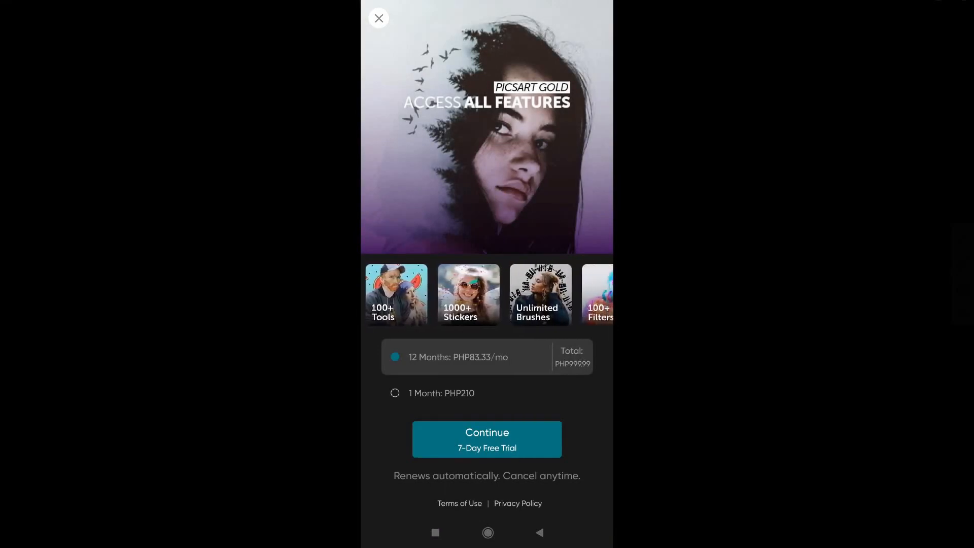
scroll("left", 3)
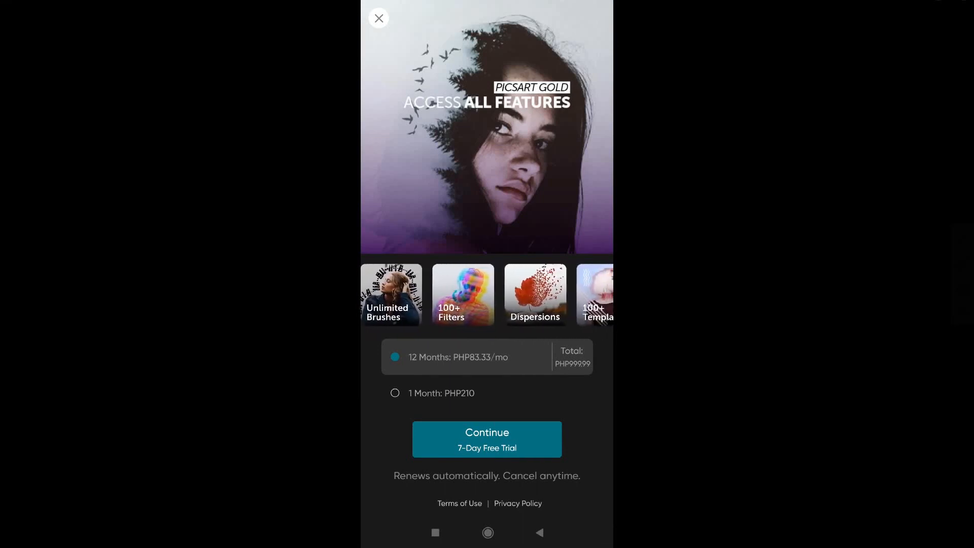
scroll("left", 3)
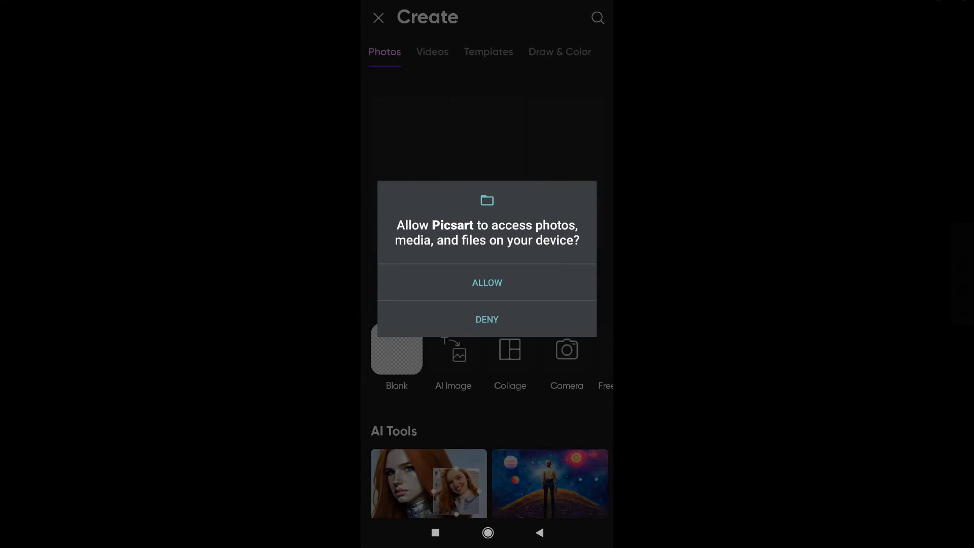
Step: Allow photos and media access and browse the recent photos on the Create screen
left_click(487, 283)
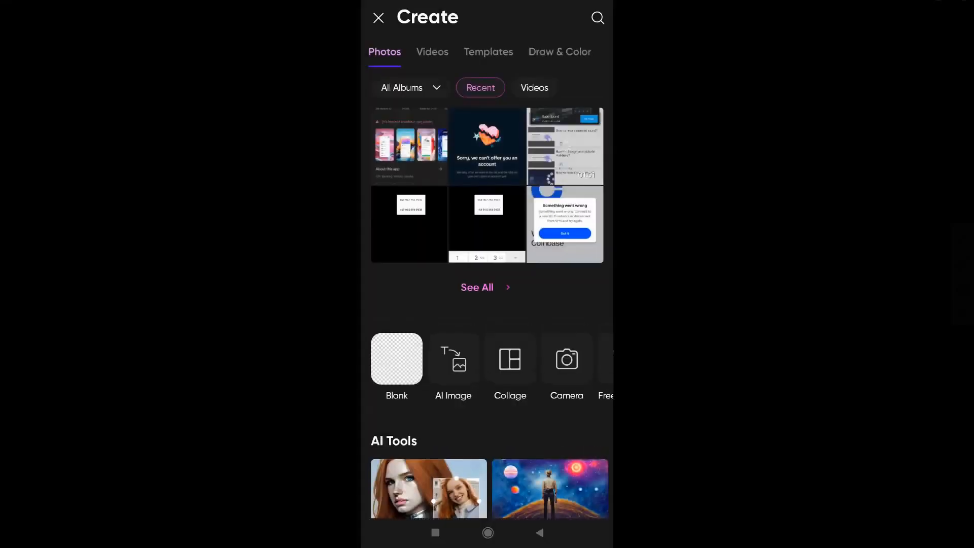
scroll("down", 3)
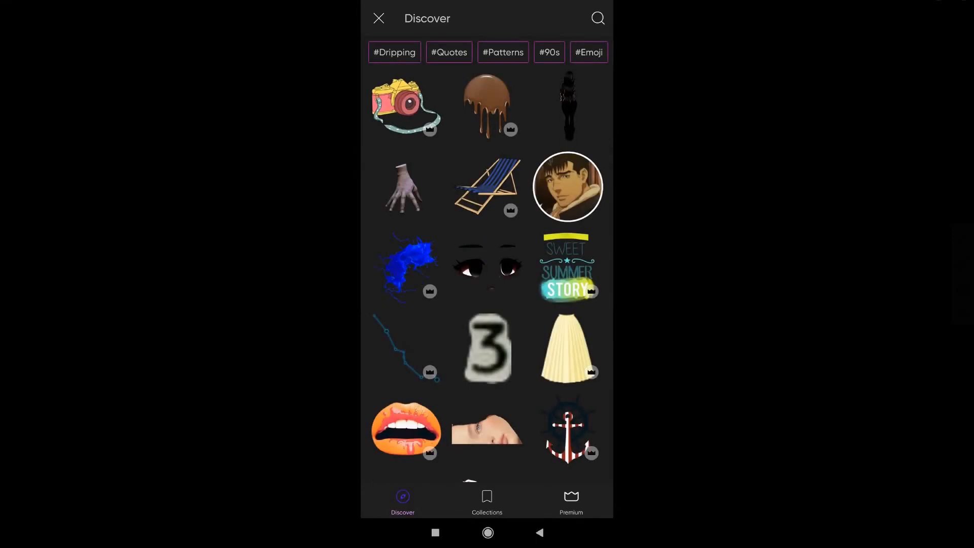
left_click(570, 502)
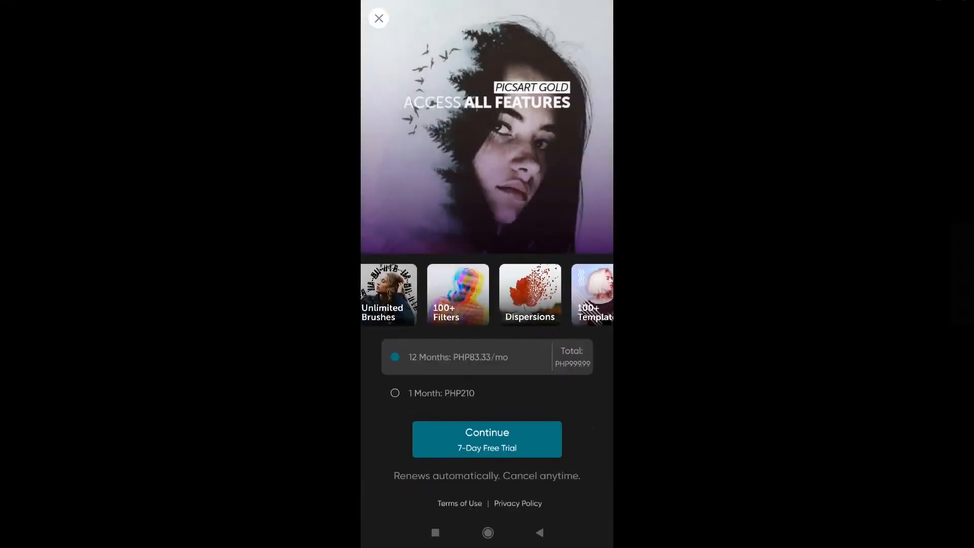
left_click(378, 19)
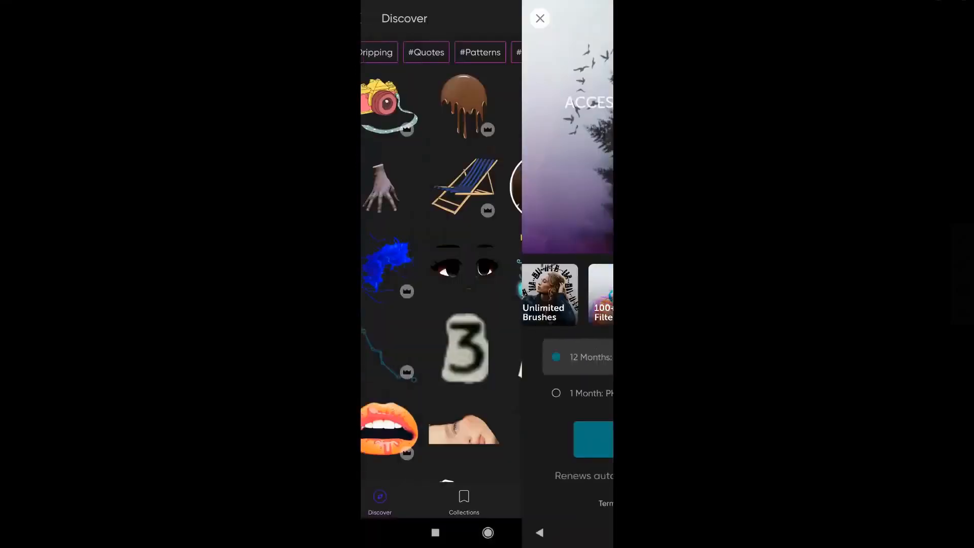
left_click(538, 18)
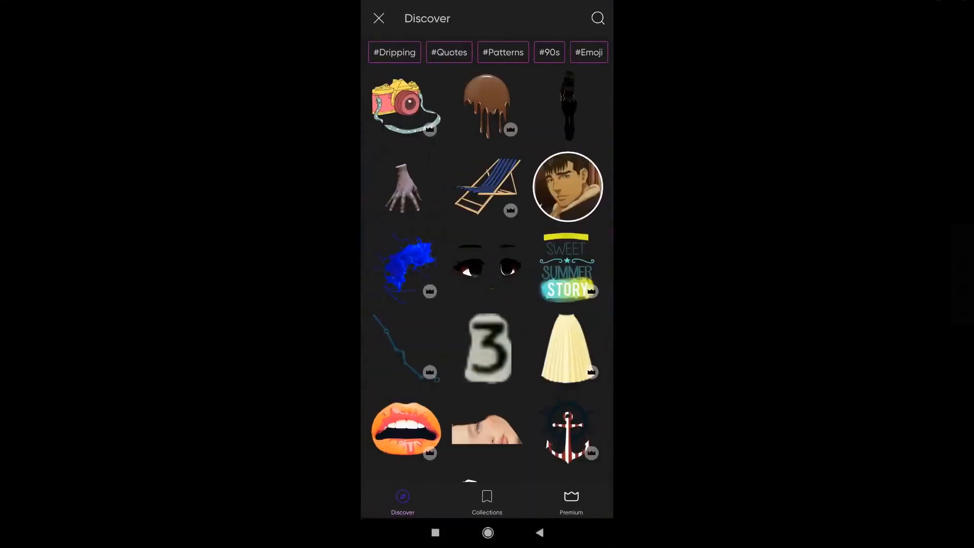